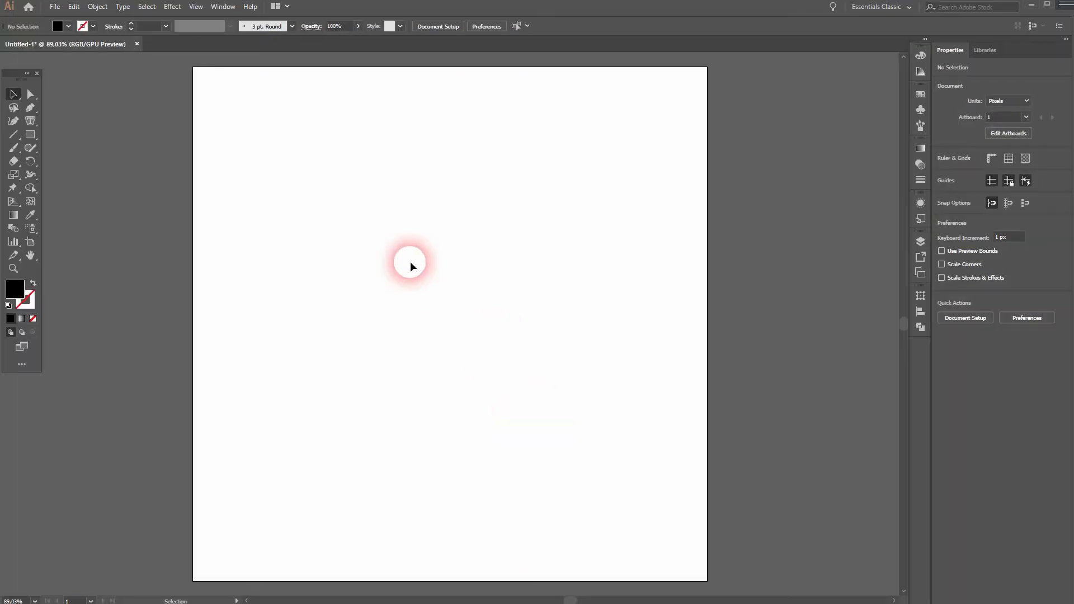
Draw a black square on the artboard with the Rectangle tool
{"action": "left_click", "coordinate": [195, 6]}
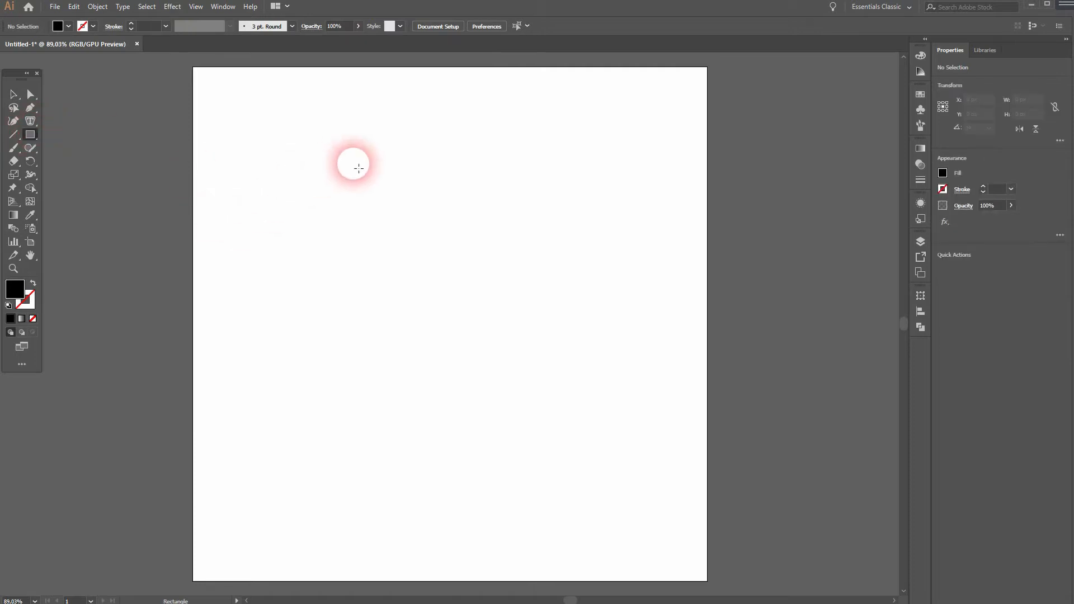
{"action": "left_click_drag", "start_coordinate": [385, 149], "coordinate": [475, 242]}
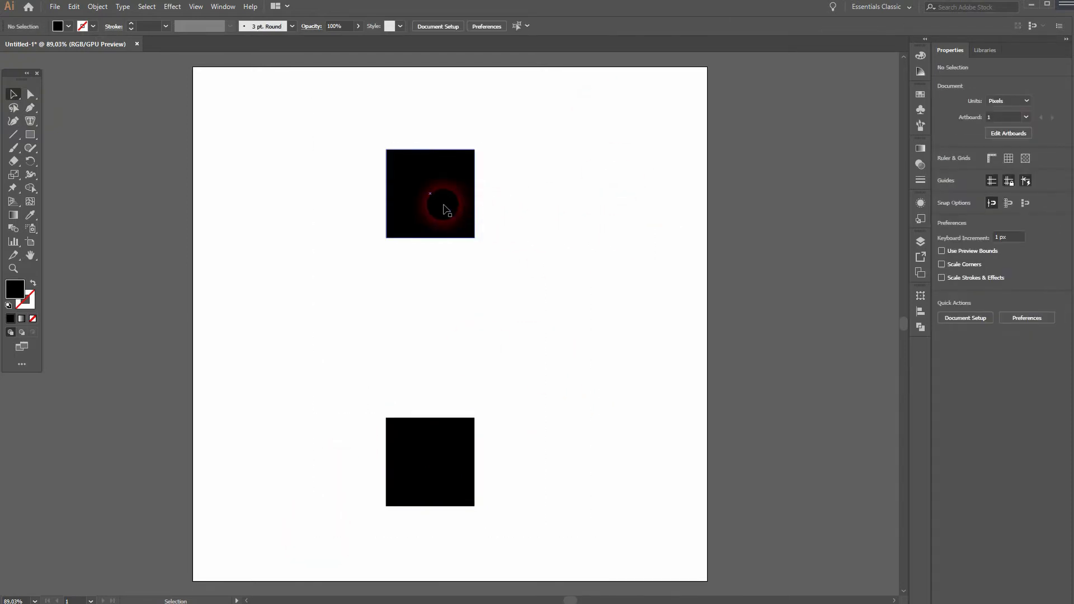
Apply the Roughen effect to the lower square, fine-tuning its Size with live preview
{"action": "left_click", "coordinate": [429, 463]}
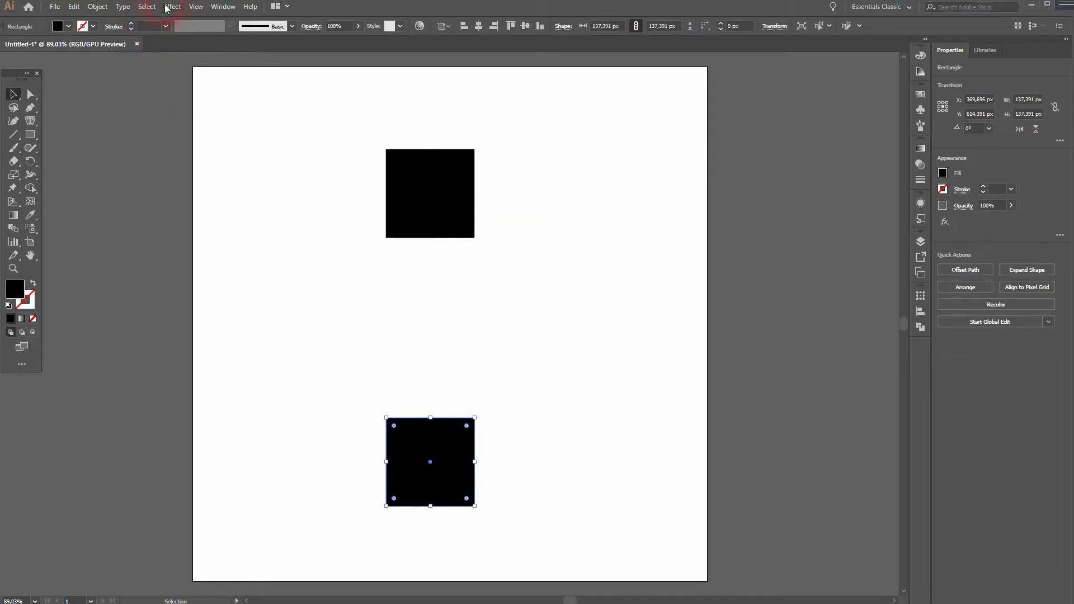
{"action": "left_click", "coordinate": [172, 6]}
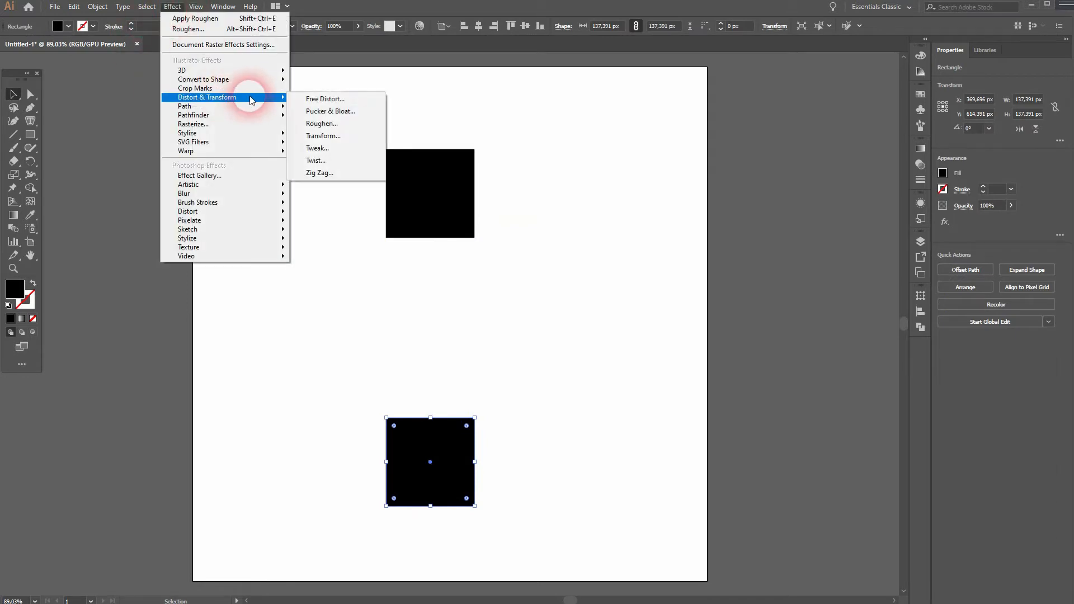
{"action": "left_click", "coordinate": [322, 123]}
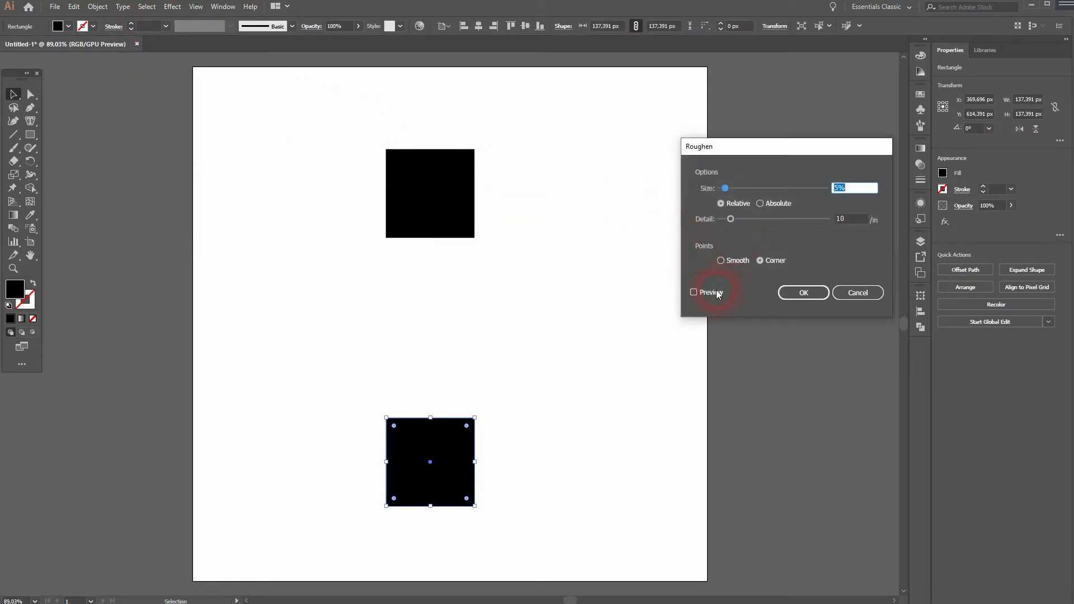
{"action": "left_click", "coordinate": [694, 292]}
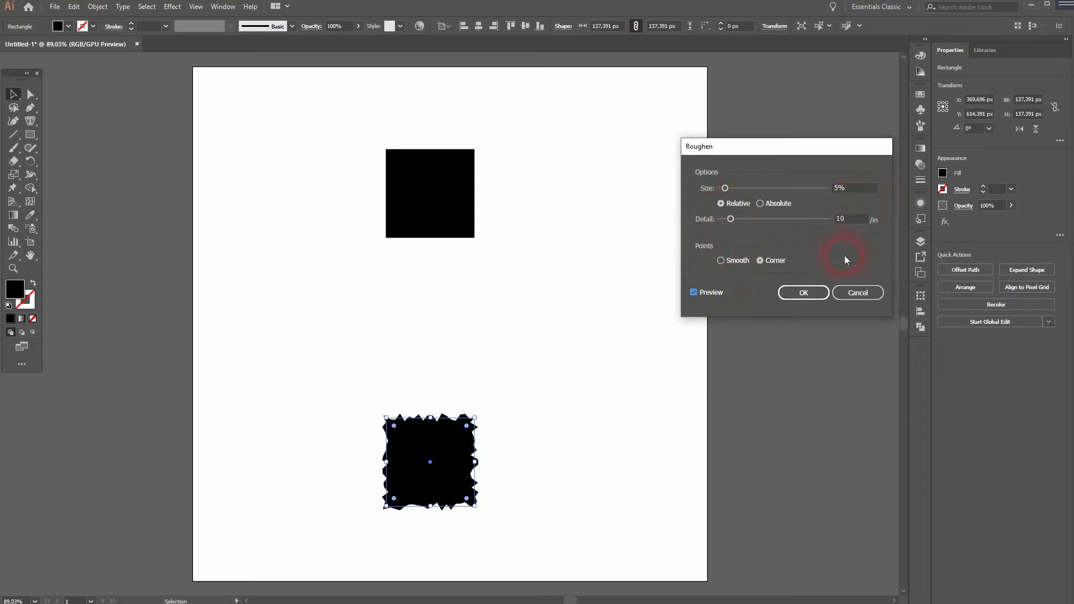
{"action": "left_click_drag", "start_coordinate": [725, 188], "coordinate": [748, 188]}
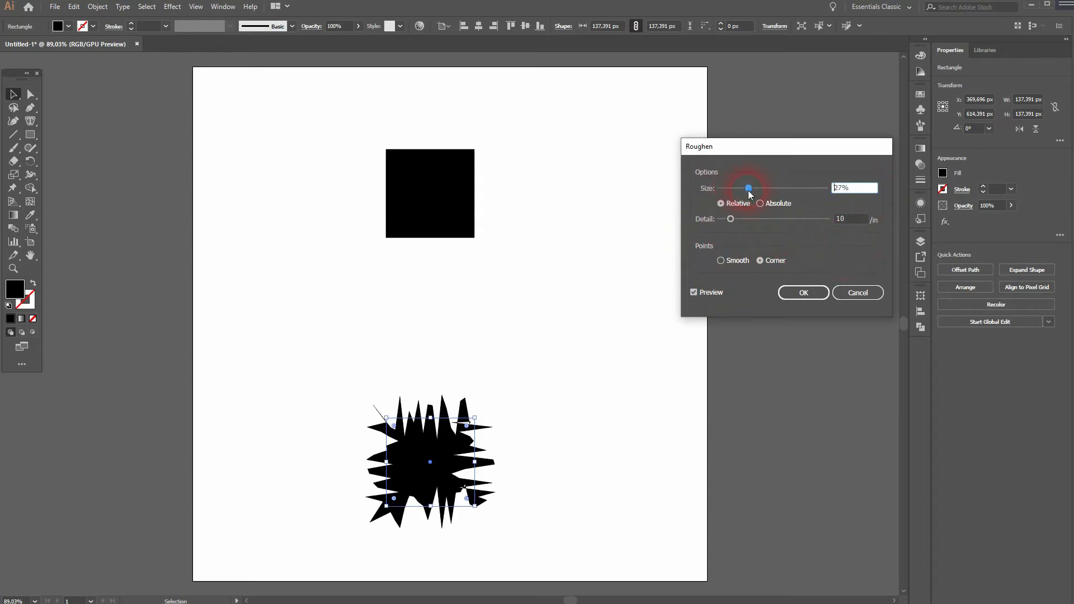
{"action": "left_click_drag", "start_coordinate": [748, 189], "coordinate": [725, 189]}
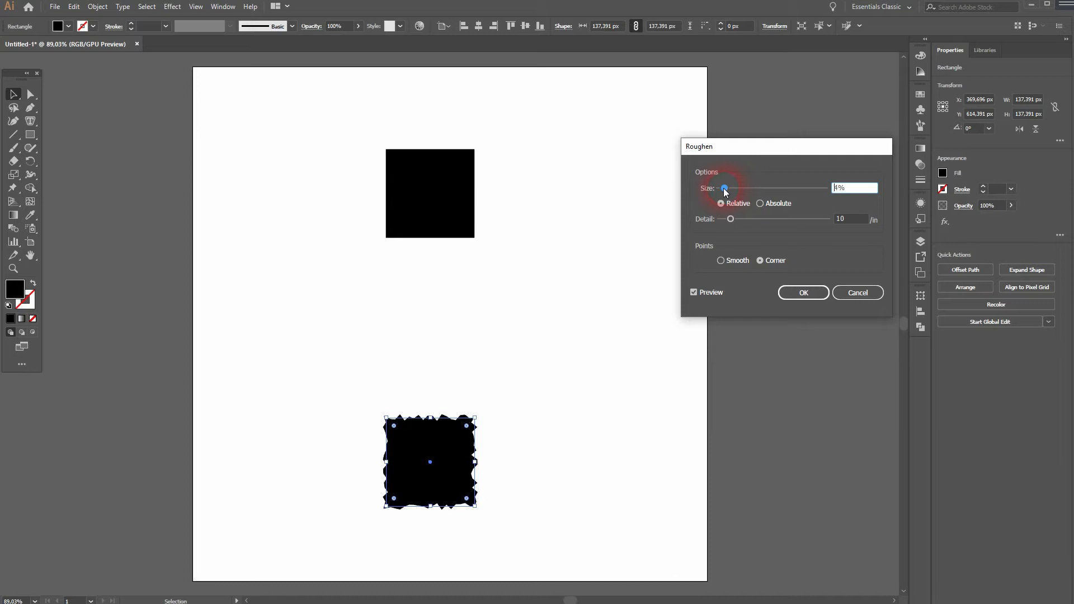
{"action": "left_click_drag", "start_coordinate": [724, 188], "coordinate": [730, 189]}
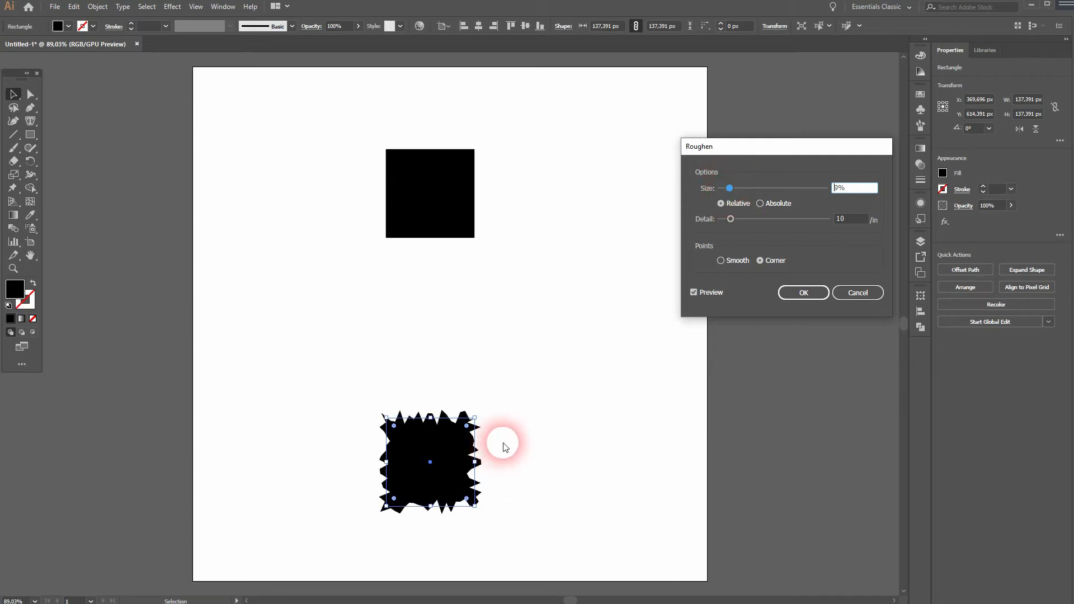
{"action": "left_click", "coordinate": [803, 293]}
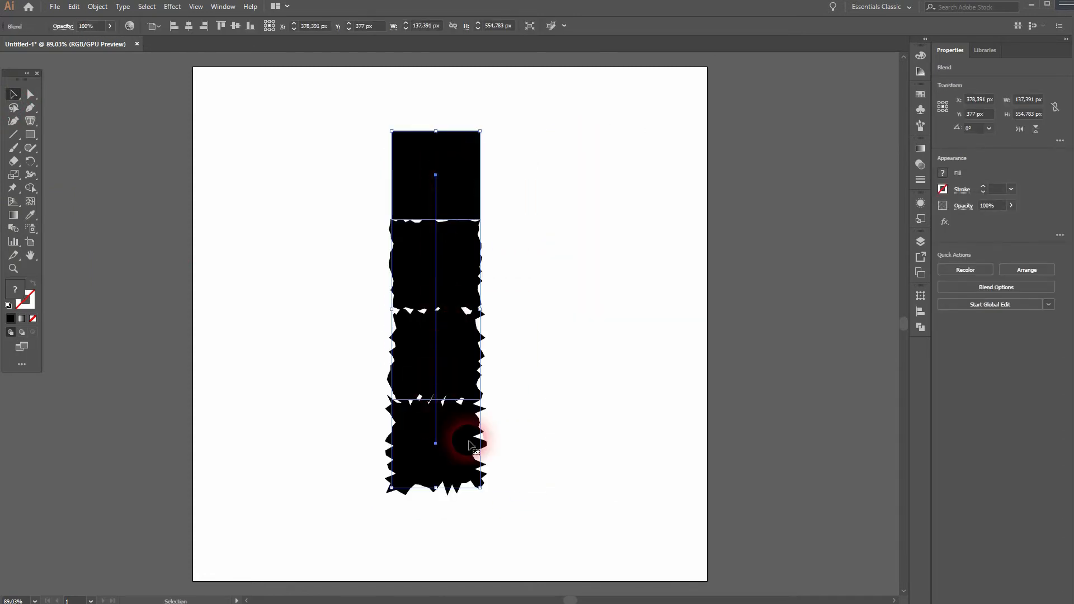
Expand the blend of squares into separate shapes from the Object menu
{"action": "left_click", "coordinate": [80, 6]}
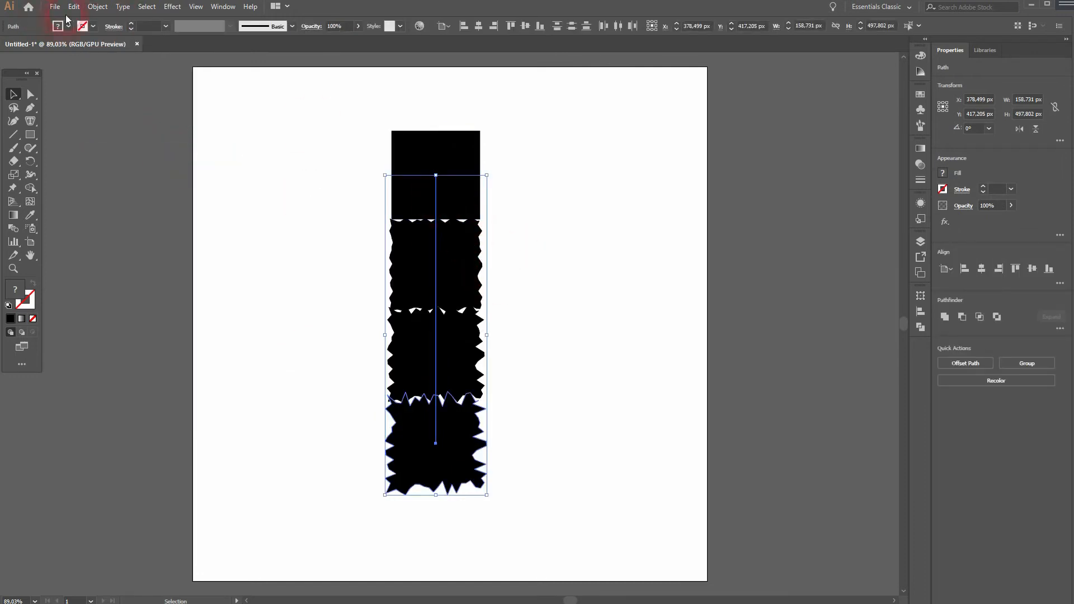
Expand the objects and fills, then slide a square up to overlap the one above
{"action": "left_click", "coordinate": [97, 7]}
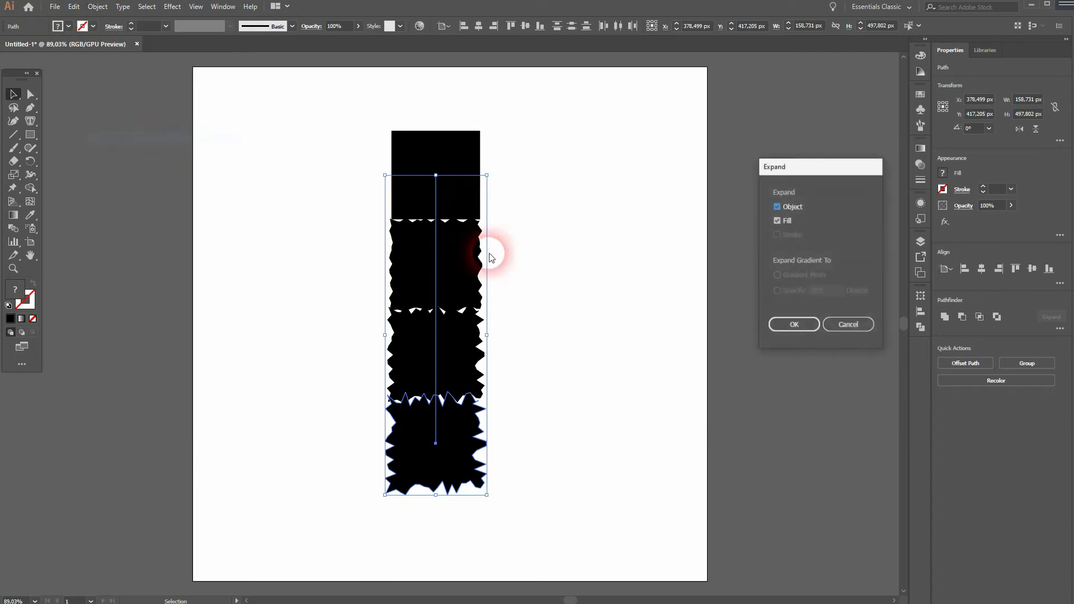
{"action": "left_click", "coordinate": [794, 325]}
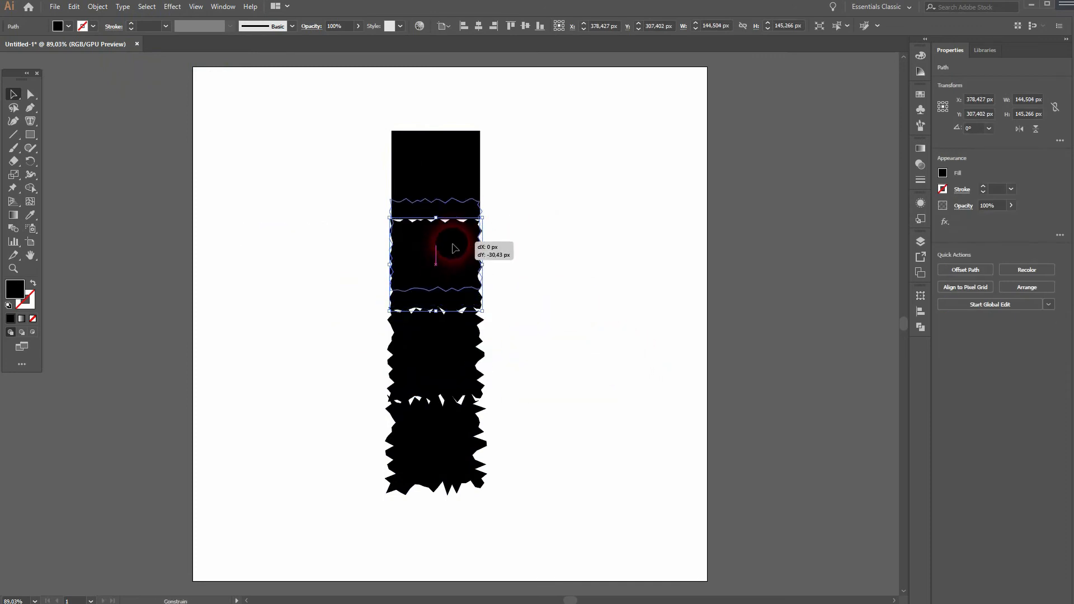
{"action": "left_click_drag", "start_coordinate": [454, 248], "coordinate": [452, 256]}
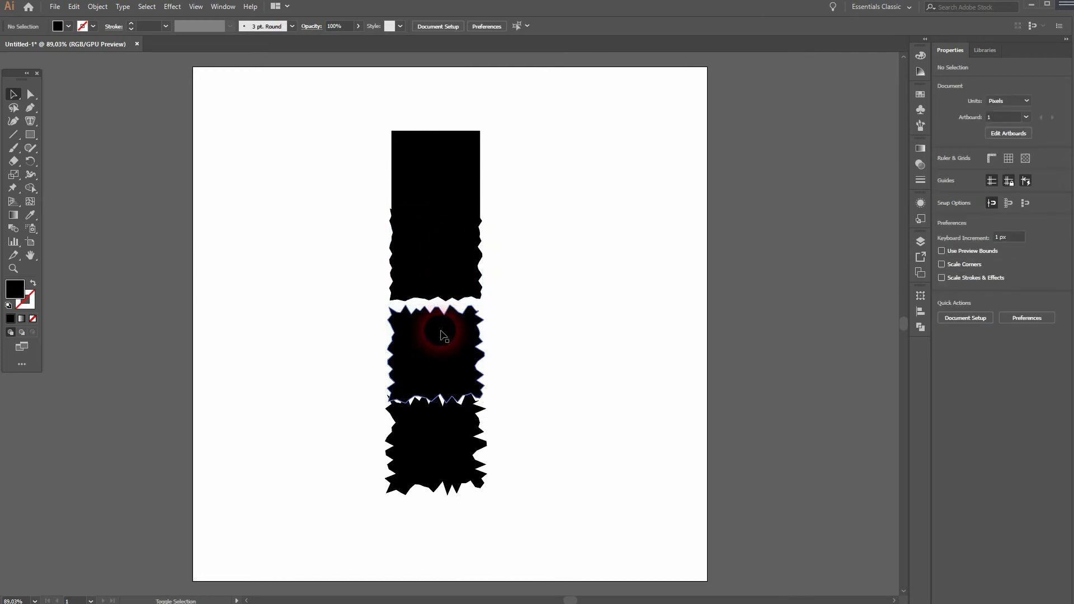
{"action": "left_click", "coordinate": [441, 336]}
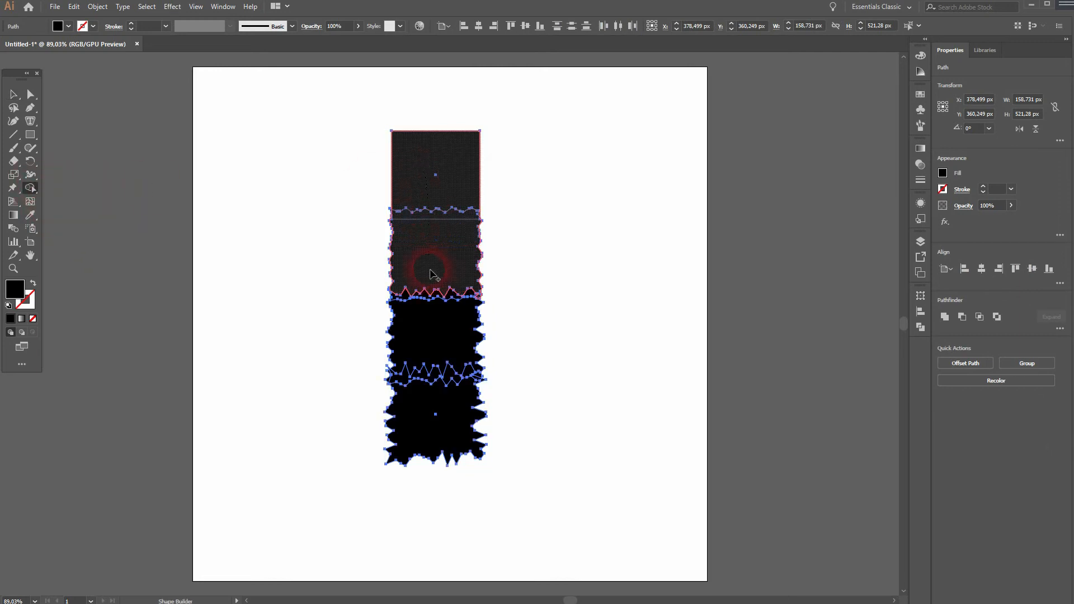
Merge the overlapping jagged pieces into one shape with the Shape Builder tool
{"action": "left_click", "coordinate": [13, 94]}
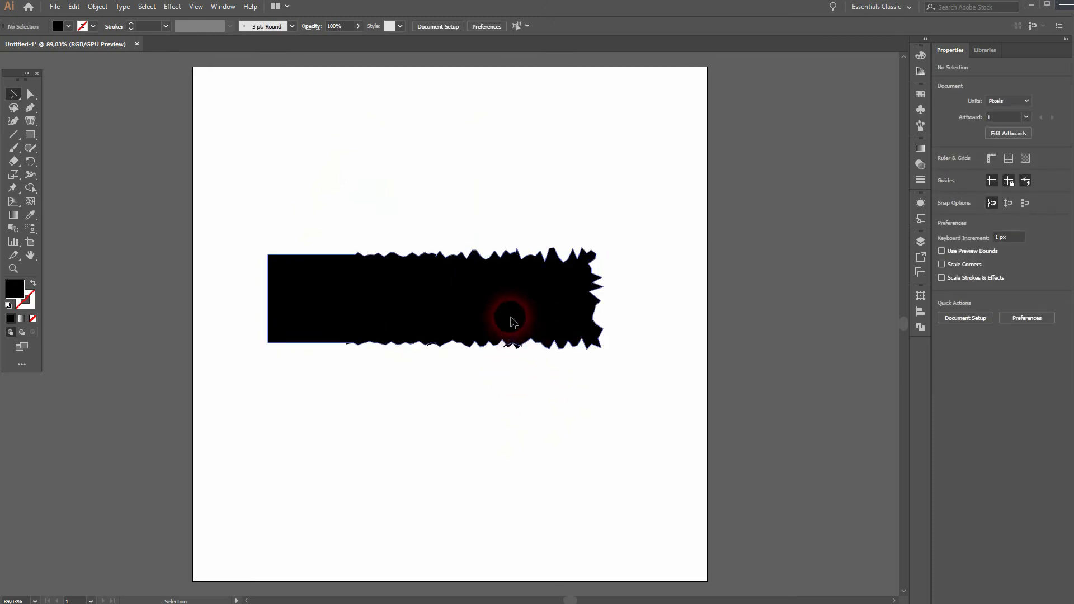
Fill the bar with a light orange swatch, then deselect it
{"action": "left_click", "coordinate": [511, 322]}
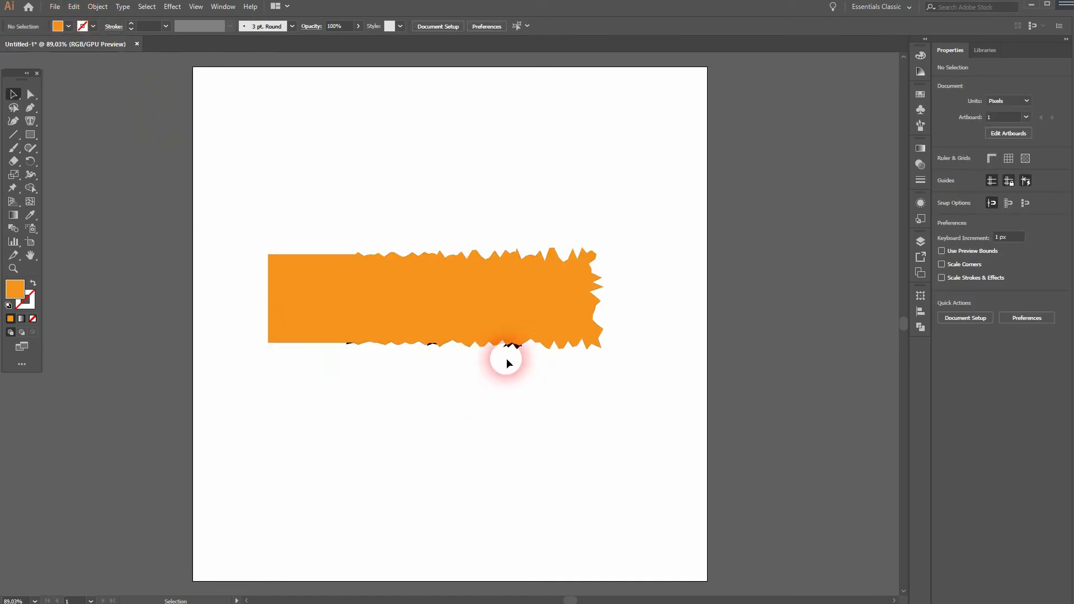
{"action": "mouse_move", "coordinate": [515, 352]}
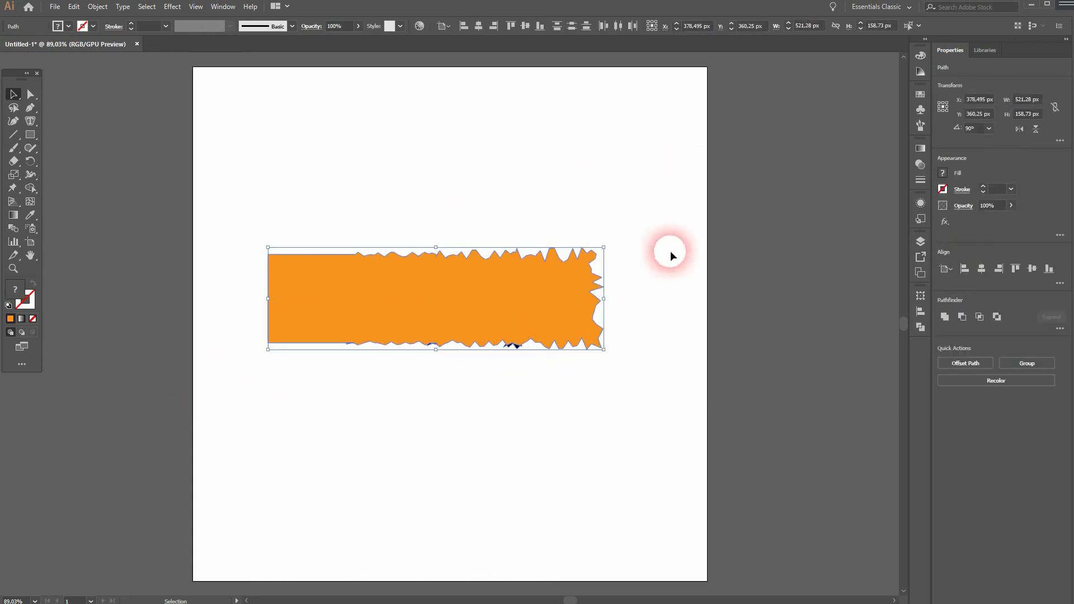
{"action": "left_click", "coordinate": [66, 26]}
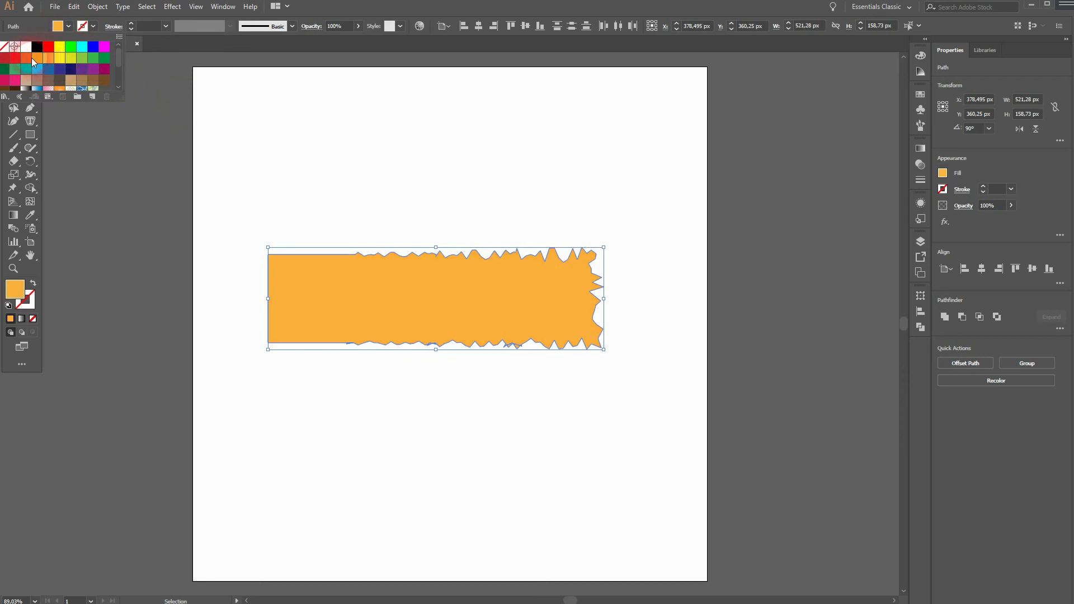
{"action": "left_click", "coordinate": [527, 391]}
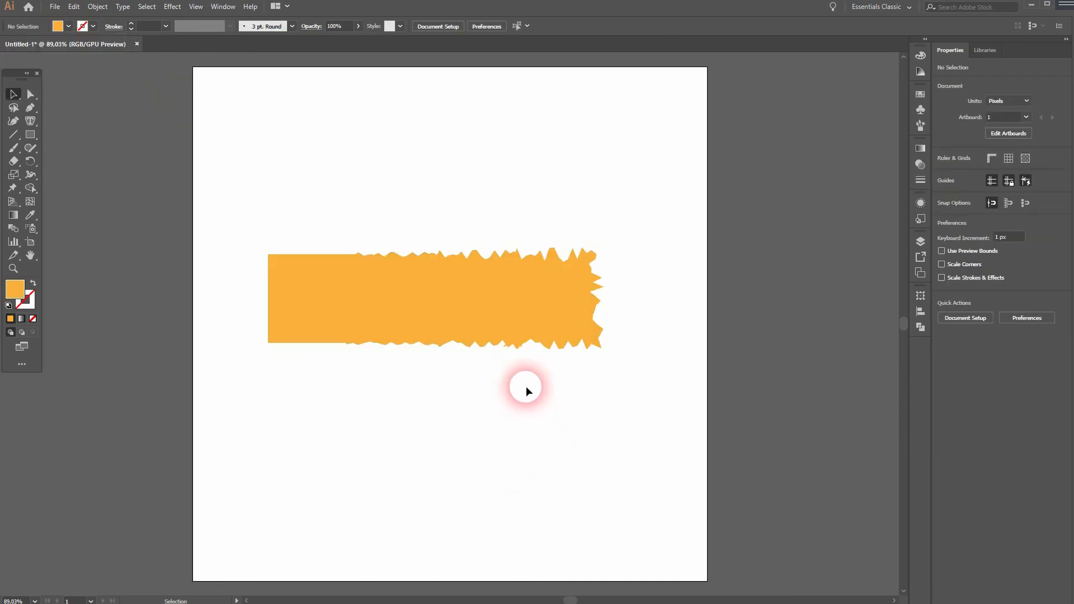
{"action": "mouse_move", "coordinate": [310, 433]}
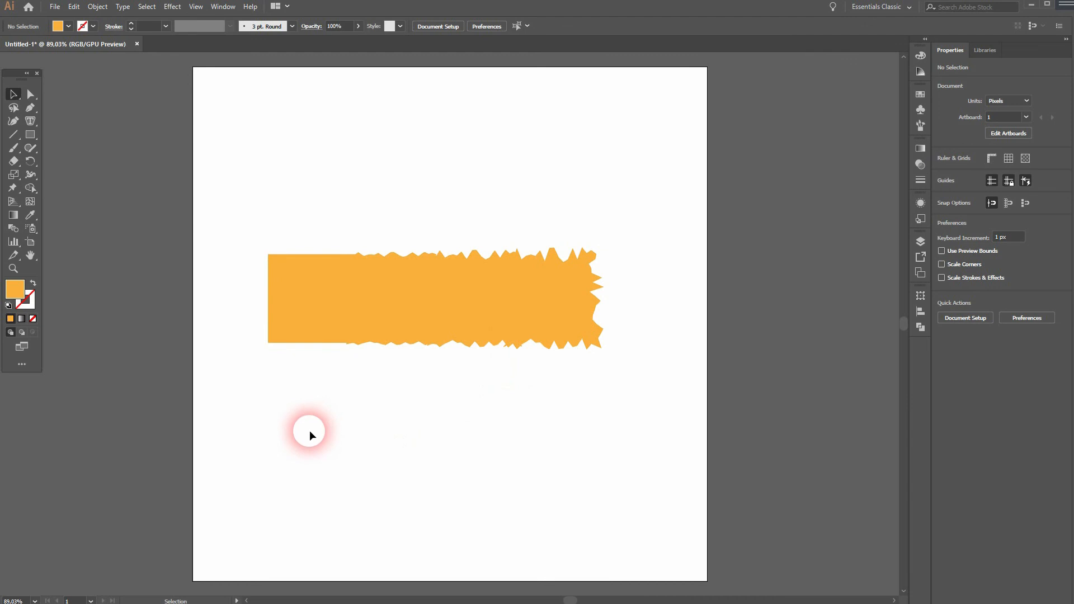